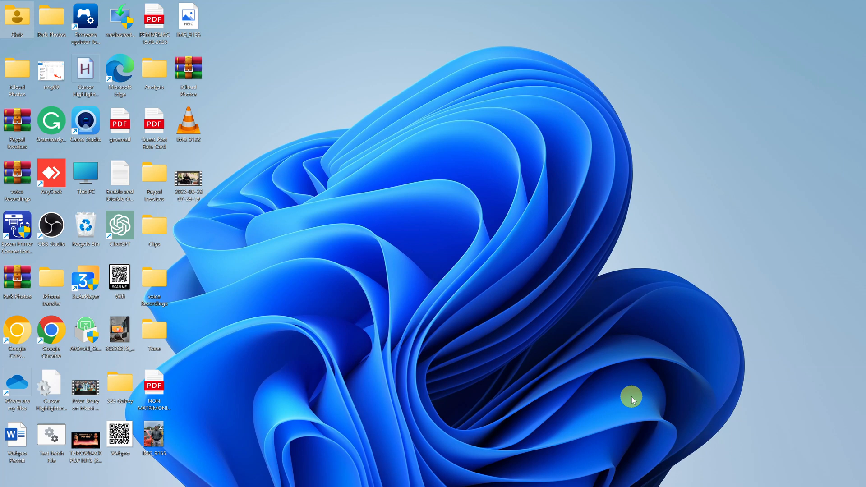
pyautogui.moveTo(606, 445)
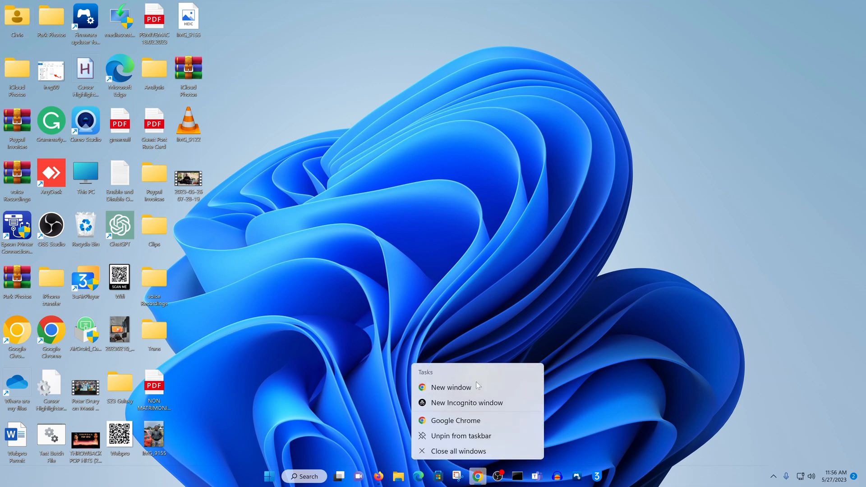
# - Open a maximized new Chrome window and search Google for 'winzip'
pyautogui.click(450, 387)
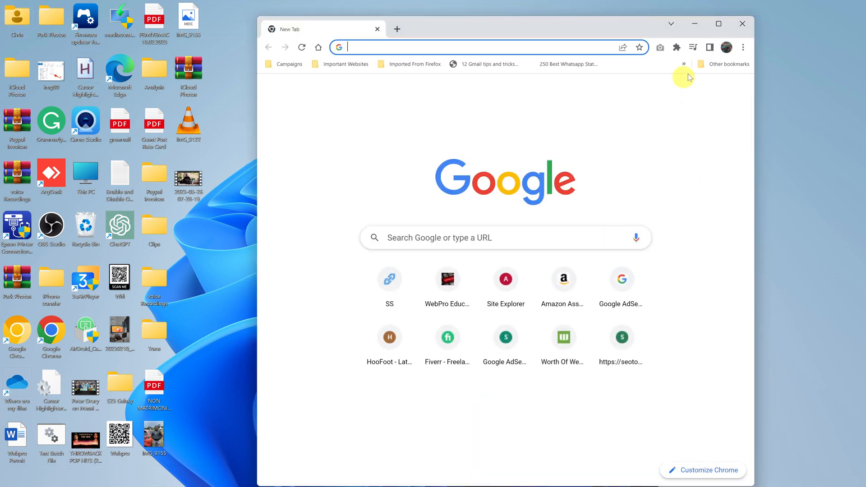
pyautogui.click(719, 24)
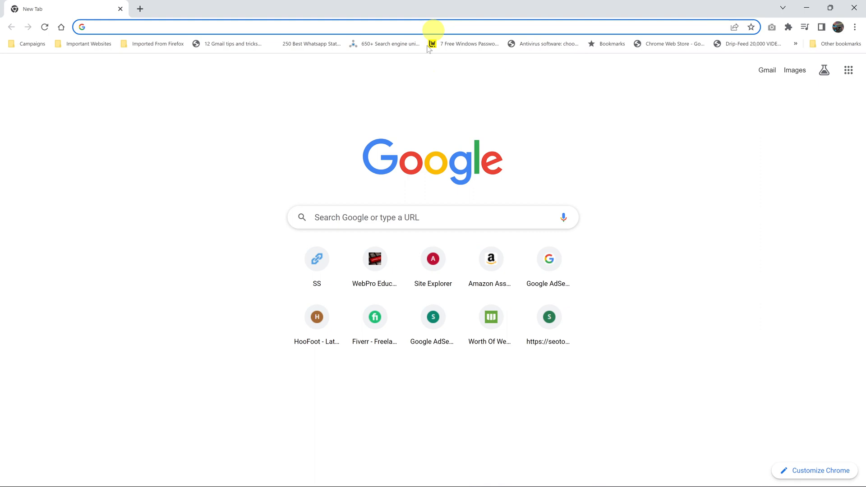
pyautogui.click(432, 217)
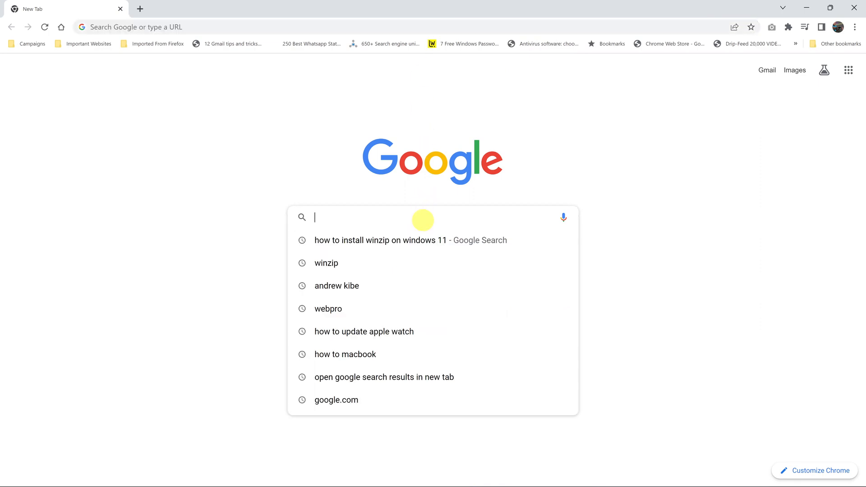
pyautogui.write('winzip')
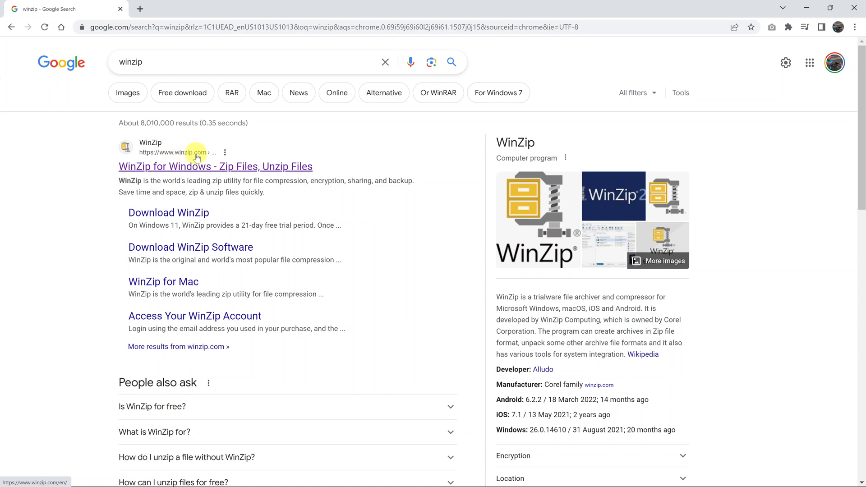
# - Open the WinZip for Windows result and choose TRY IT FREE
pyautogui.click(214, 167)
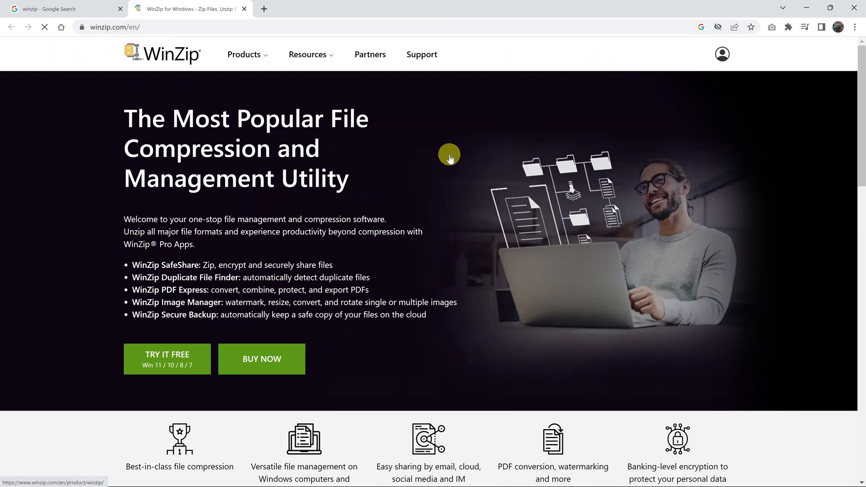
pyautogui.scroll(-3)
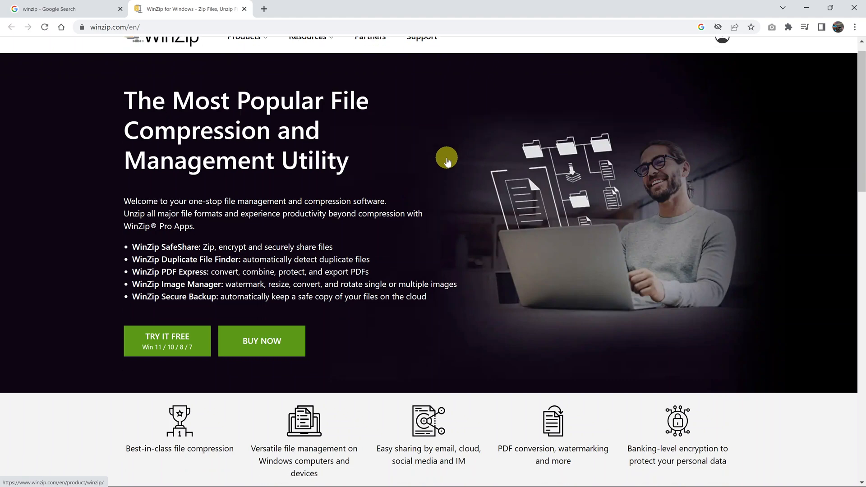
pyautogui.scroll(-3)
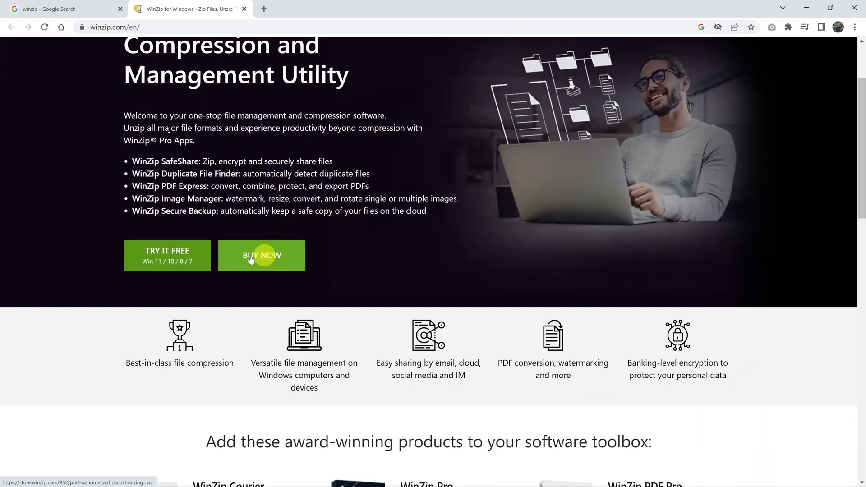
pyautogui.moveTo(166, 255)
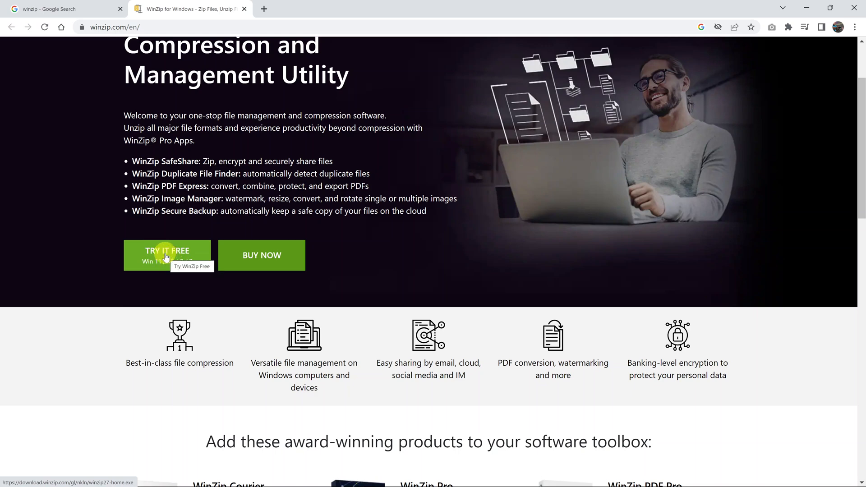
pyautogui.click(167, 254)
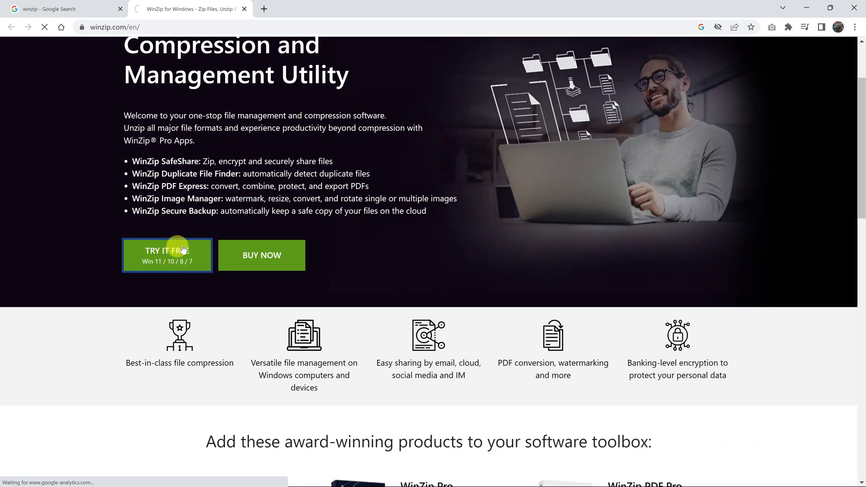
# - Save winzip27-home.exe into the Downloads folder
pyautogui.click(167, 255)
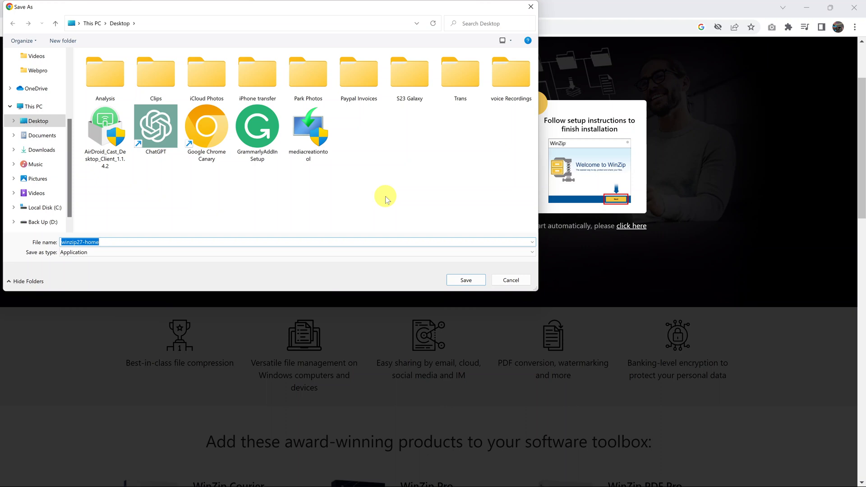
pyautogui.moveTo(340, 197)
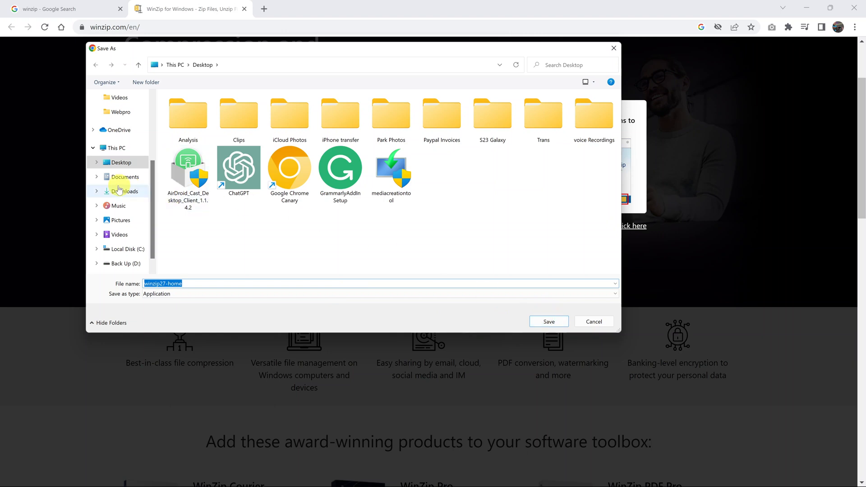
pyautogui.click(126, 190)
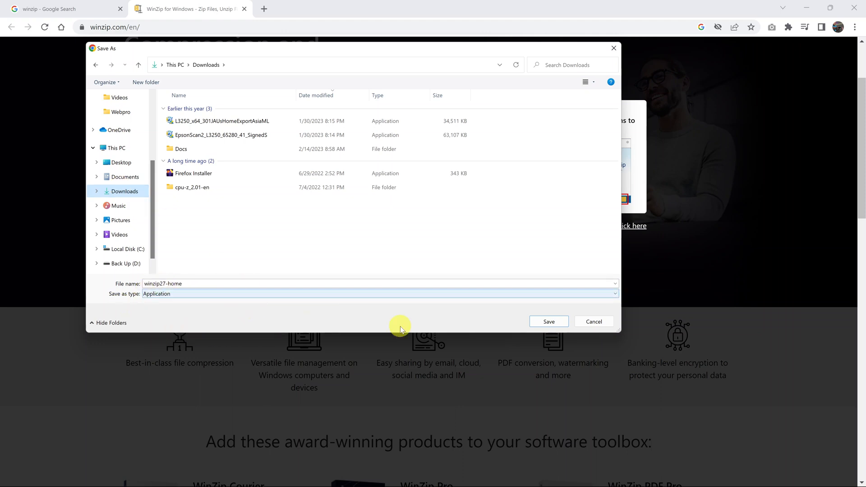
pyautogui.click(548, 321)
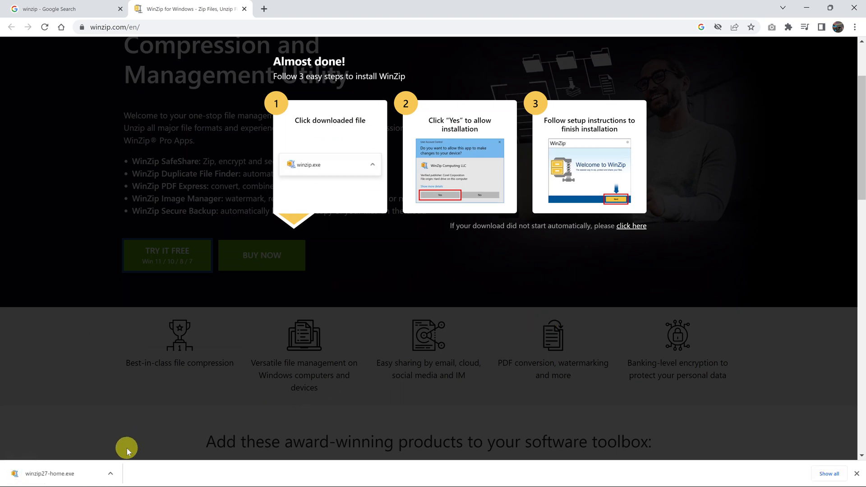
# - Show the Downloads folder in File Explorer and select winzip27-home
pyautogui.click(110, 473)
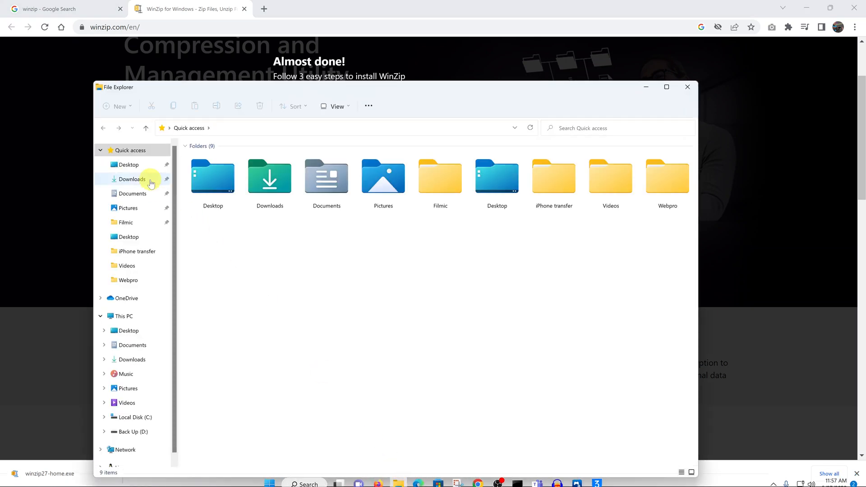
pyautogui.moveTo(132, 194)
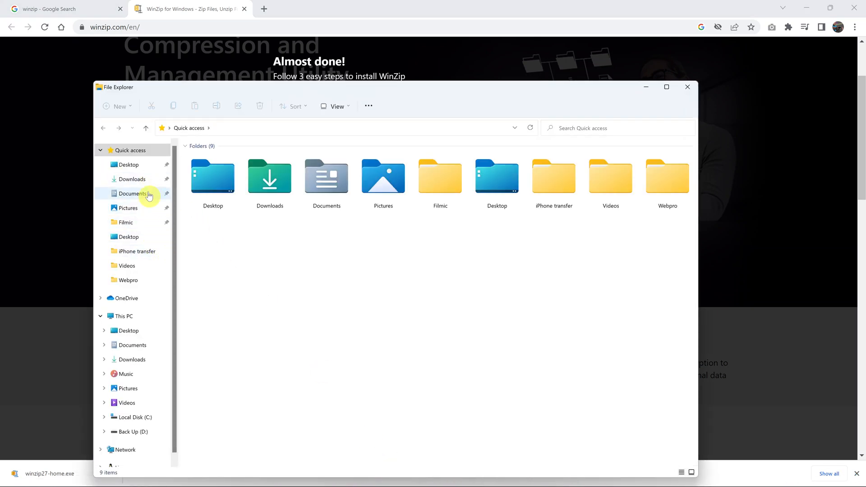
pyautogui.click(131, 179)
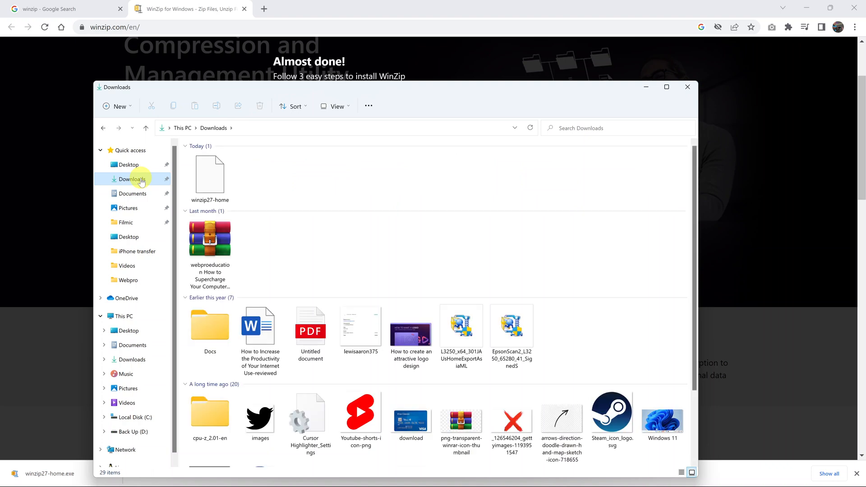
pyautogui.click(209, 176)
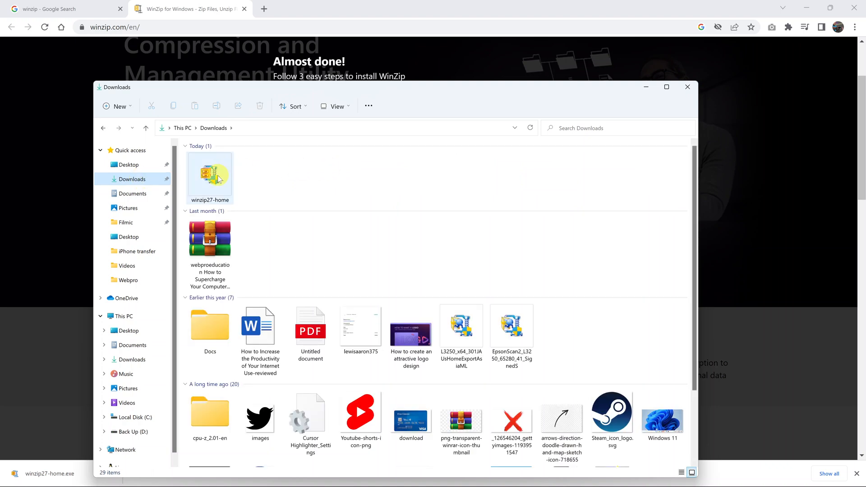
pyautogui.moveTo(211, 175)
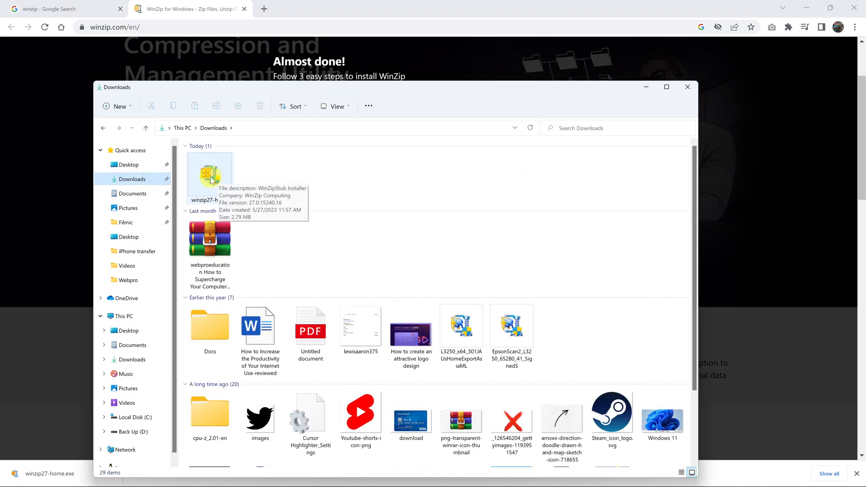
# - Launch winzip27-home, pass the welcome screen, and agree to the license
pyautogui.click(209, 173)
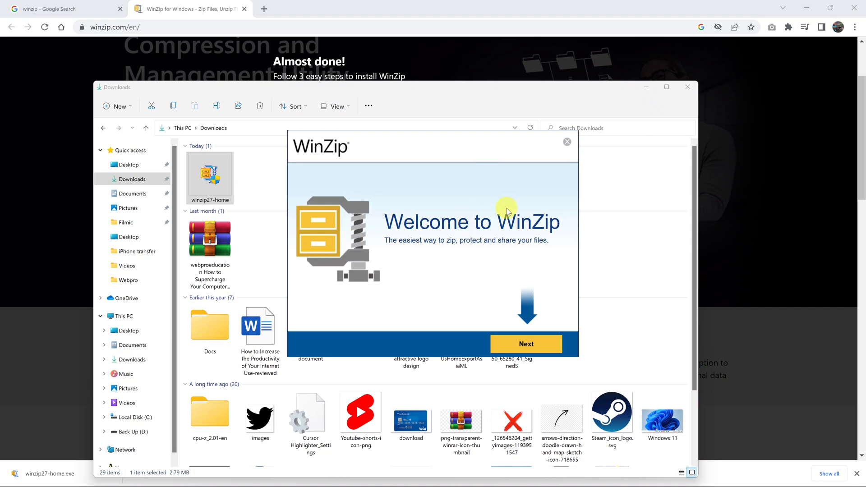
pyautogui.moveTo(646, 89)
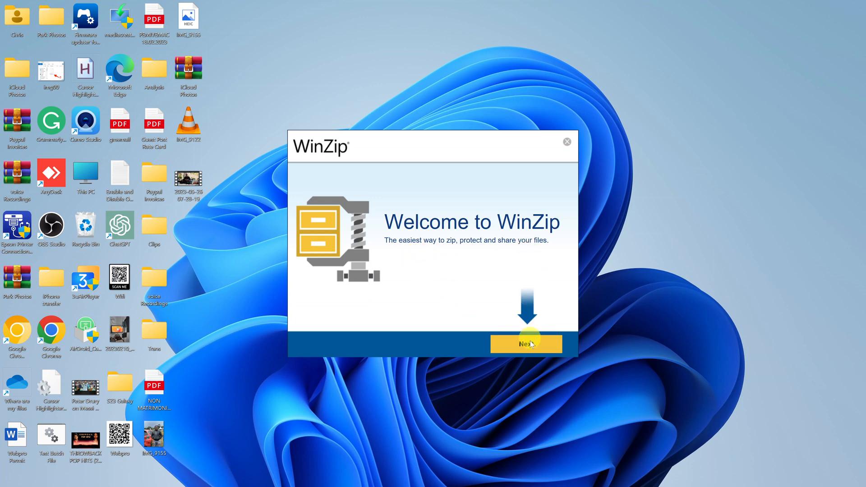
pyautogui.click(525, 343)
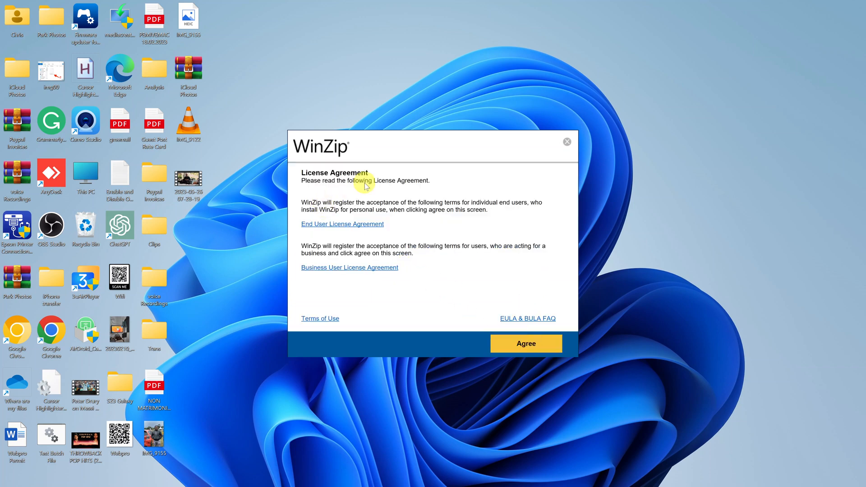
pyautogui.moveTo(412, 192)
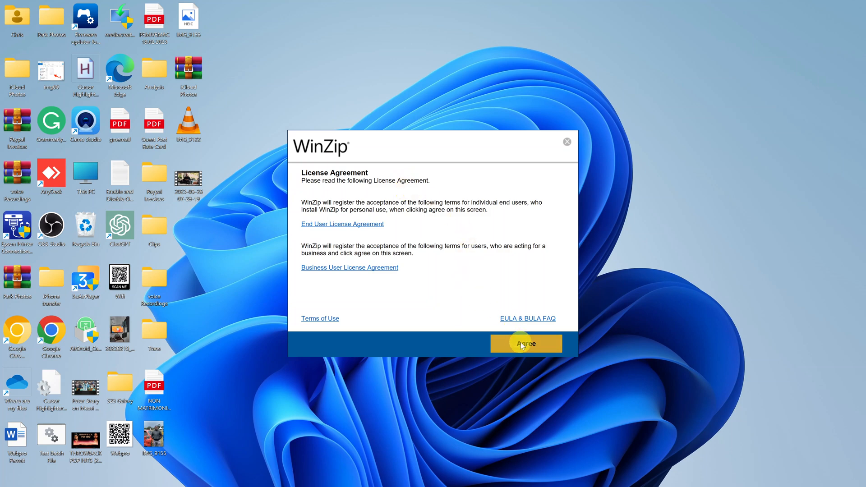
pyautogui.click(525, 343)
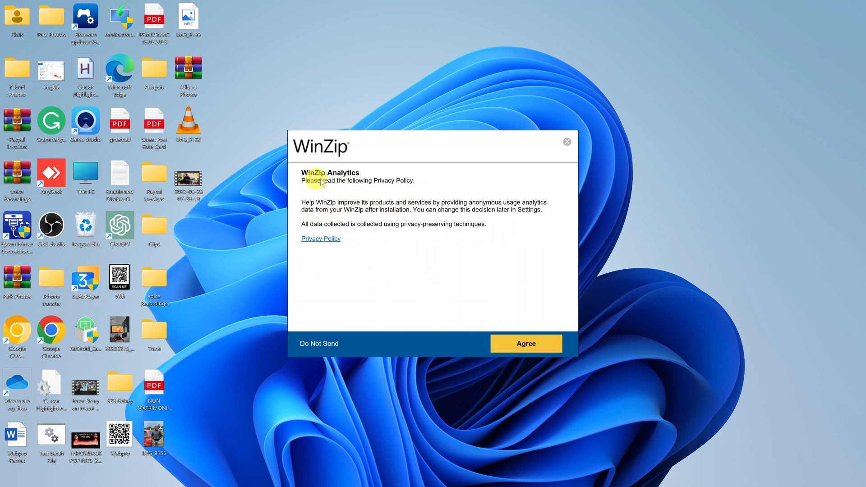
pyautogui.moveTo(341, 324)
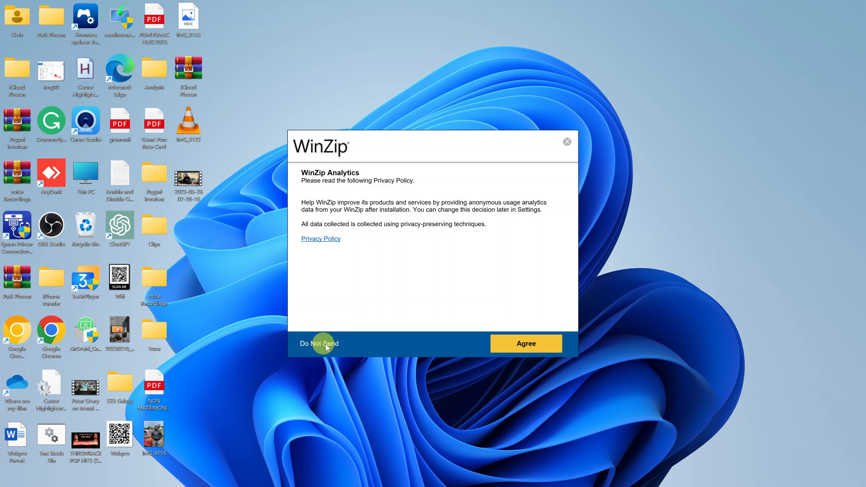
# - Choose Do Not Send on the WinZip Analytics screen
pyautogui.click(318, 343)
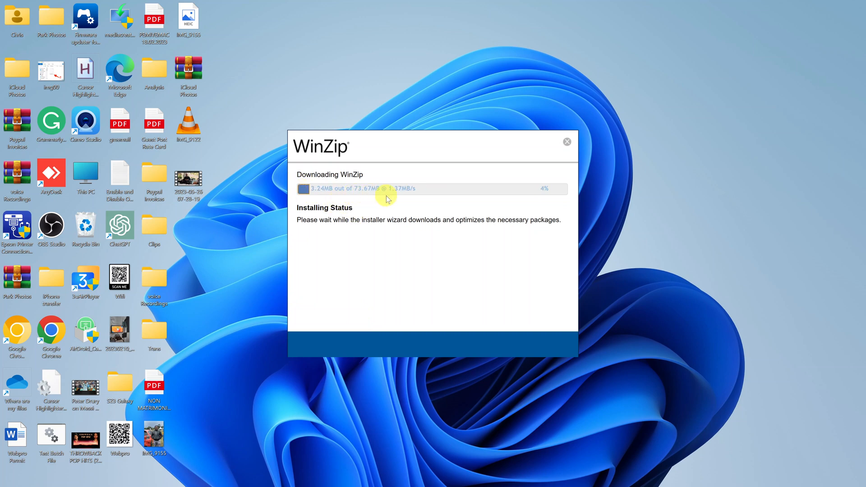
pyautogui.moveTo(408, 244)
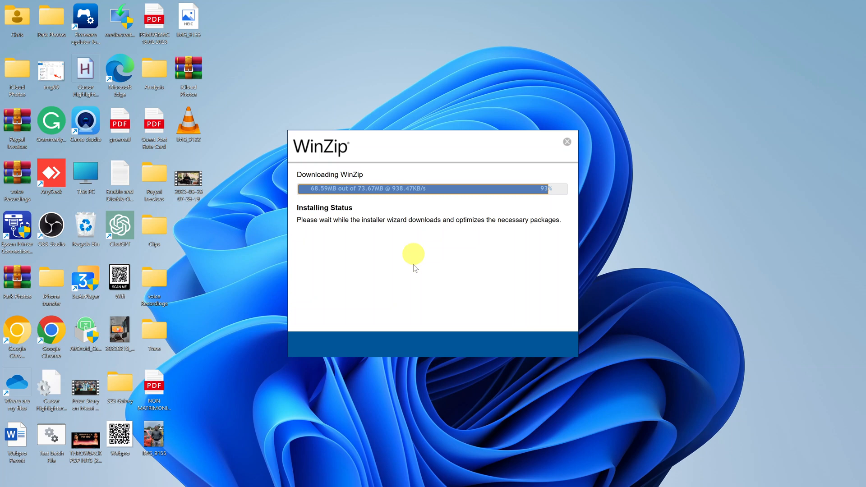
pyautogui.moveTo(630, 301)
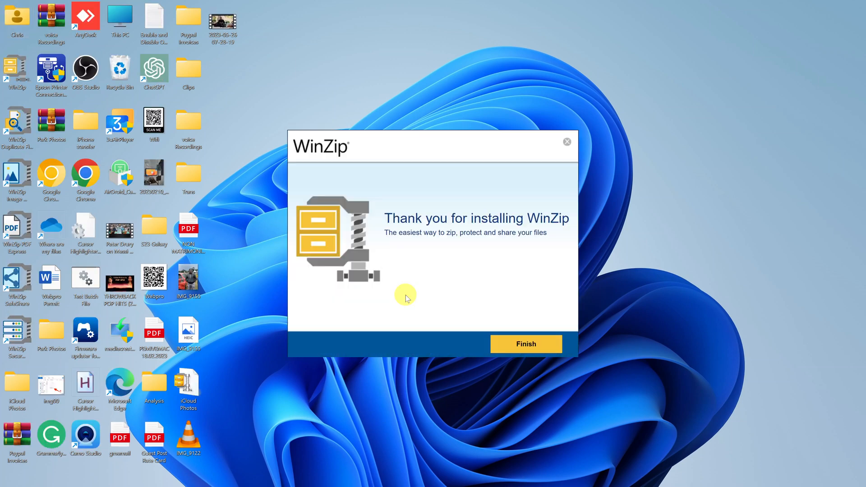
pyautogui.moveTo(491, 248)
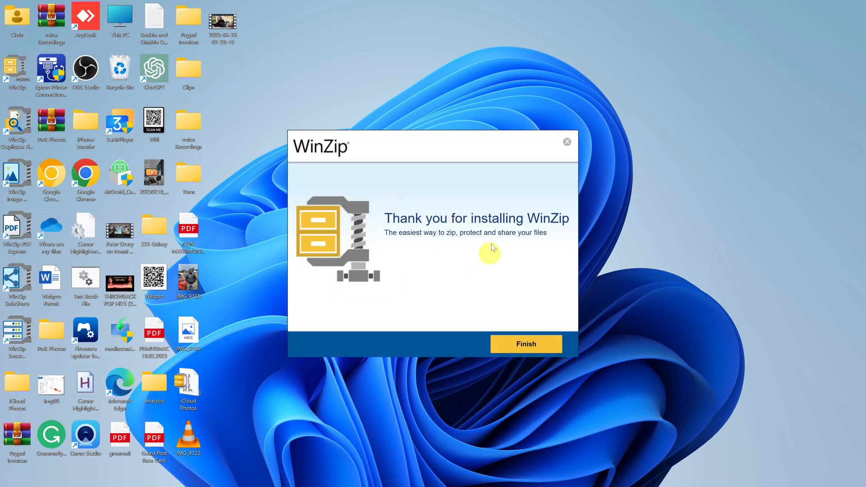
pyautogui.moveTo(408, 226)
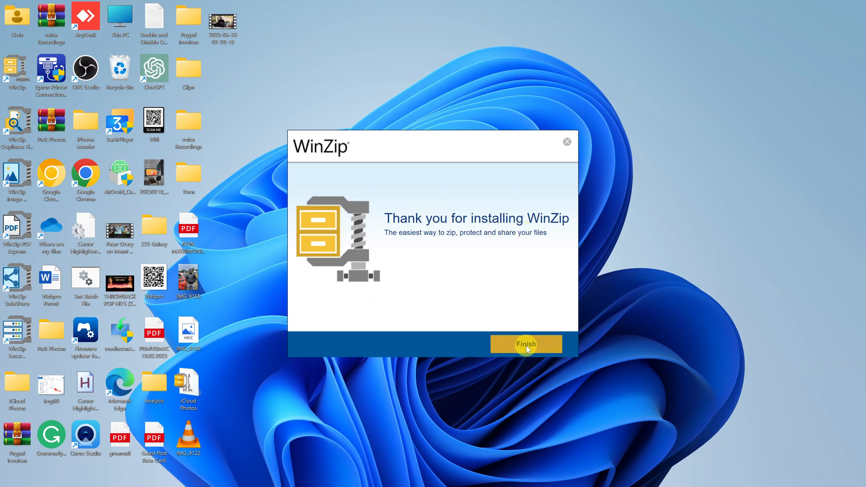
# - Click Finish on the 'Thank you for installing WinZip' screen
pyautogui.click(525, 344)
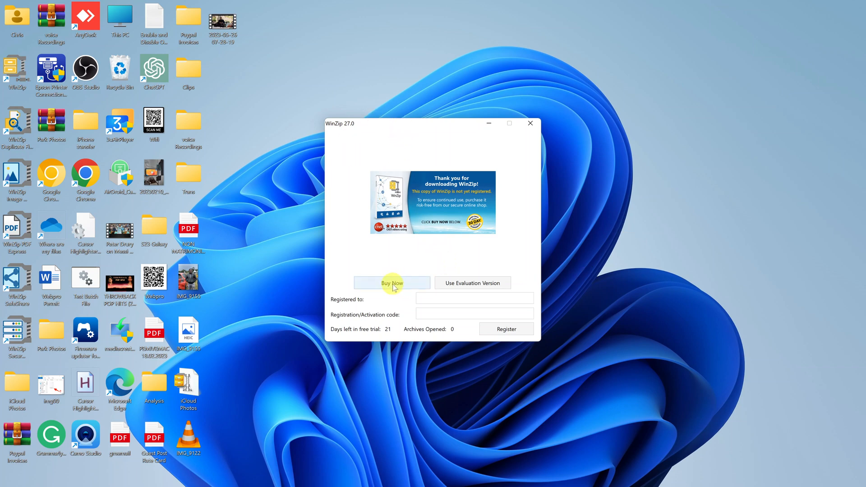
pyautogui.moveTo(479, 286)
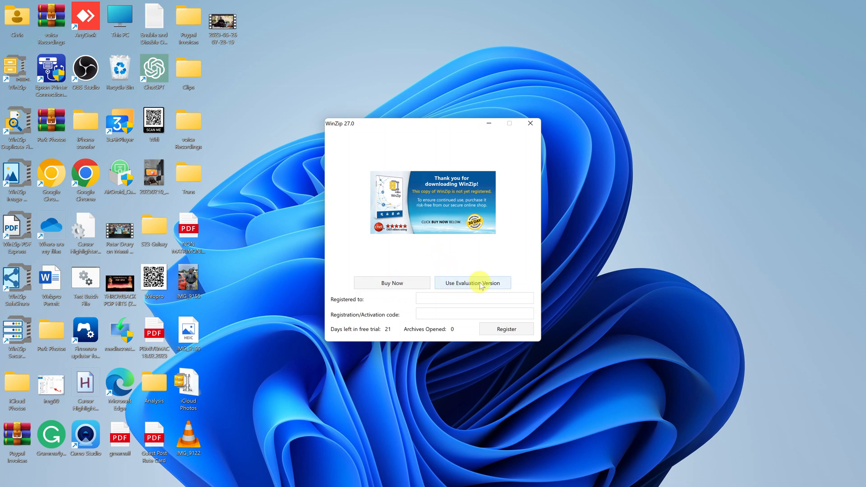
# - Choose Use Evaluation Version, then skip the WinZip SafeShare tutorial
pyautogui.click(473, 283)
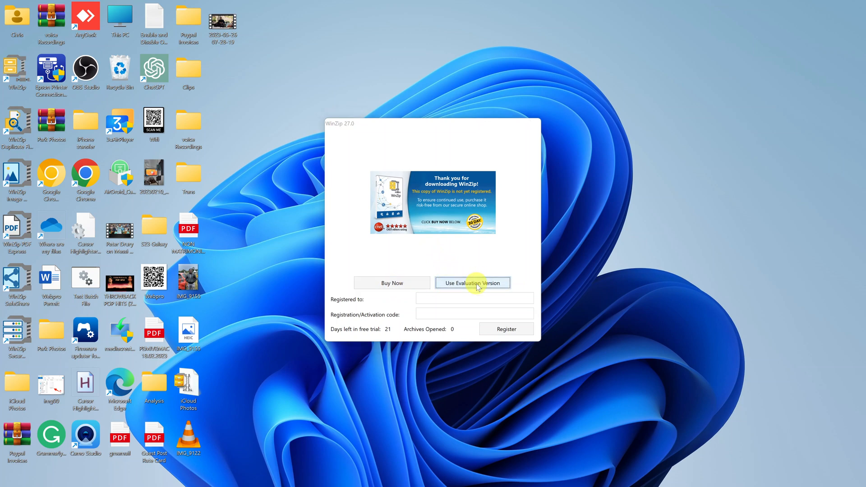
pyautogui.click(472, 283)
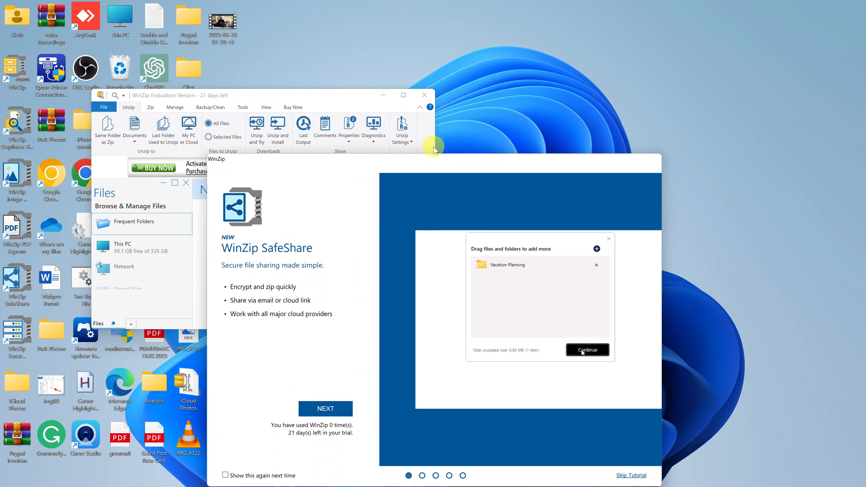
pyautogui.click(586, 349)
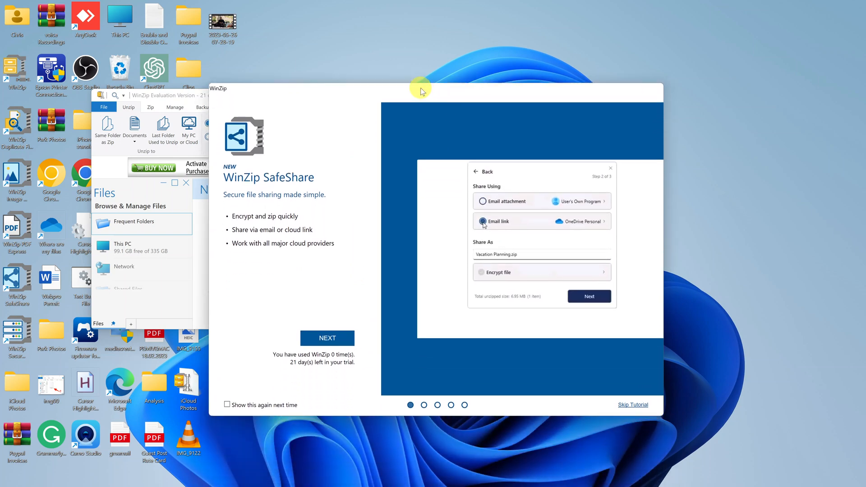
pyautogui.click(540, 271)
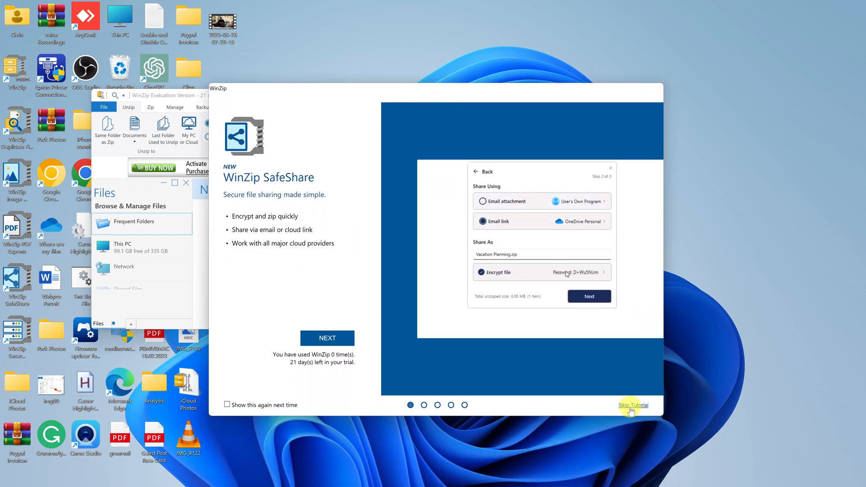
pyautogui.click(633, 405)
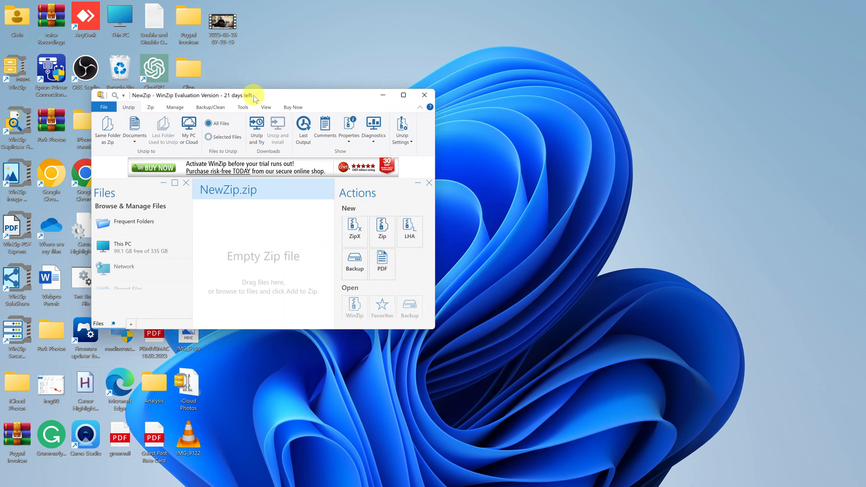